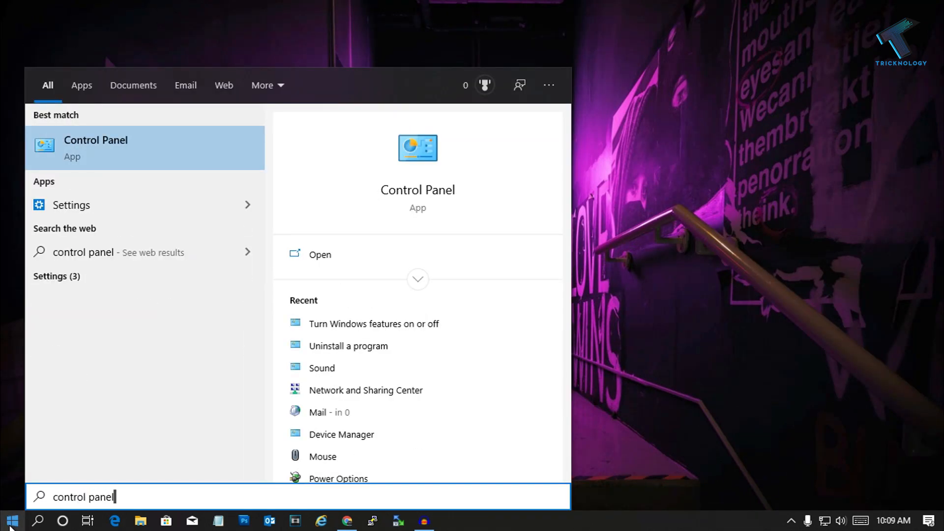
- Launch Control Panel from the search results and enter its Programs category
{"action": "left_click", "coordinate": [95, 148]}
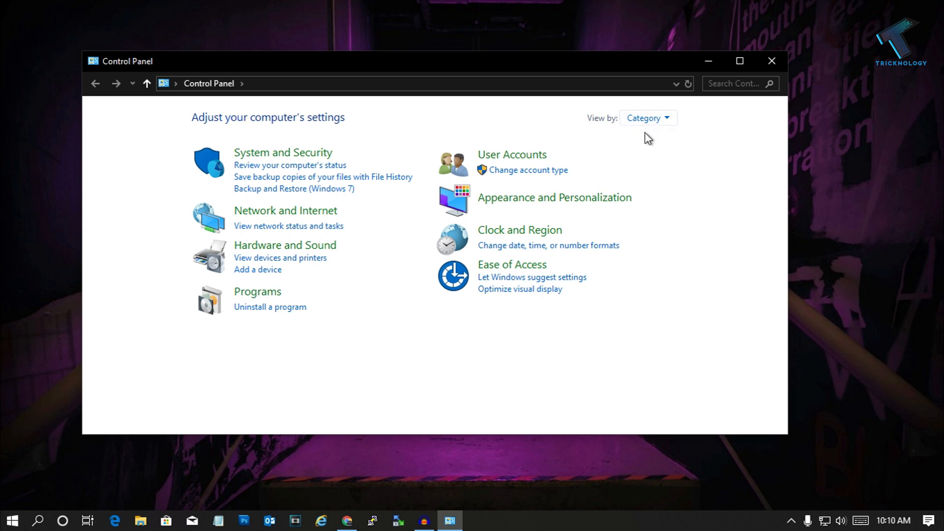
{"action": "mouse_move", "coordinate": [258, 295]}
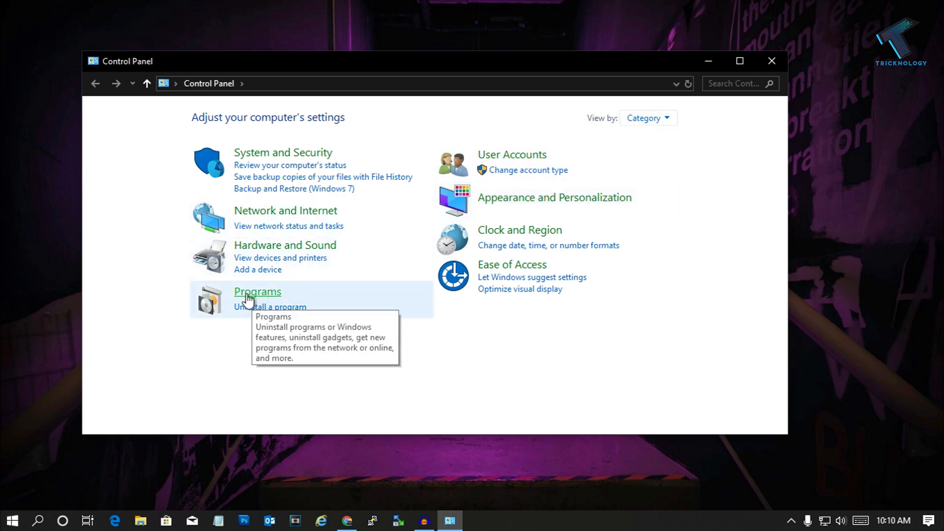
{"action": "left_click", "coordinate": [257, 292]}
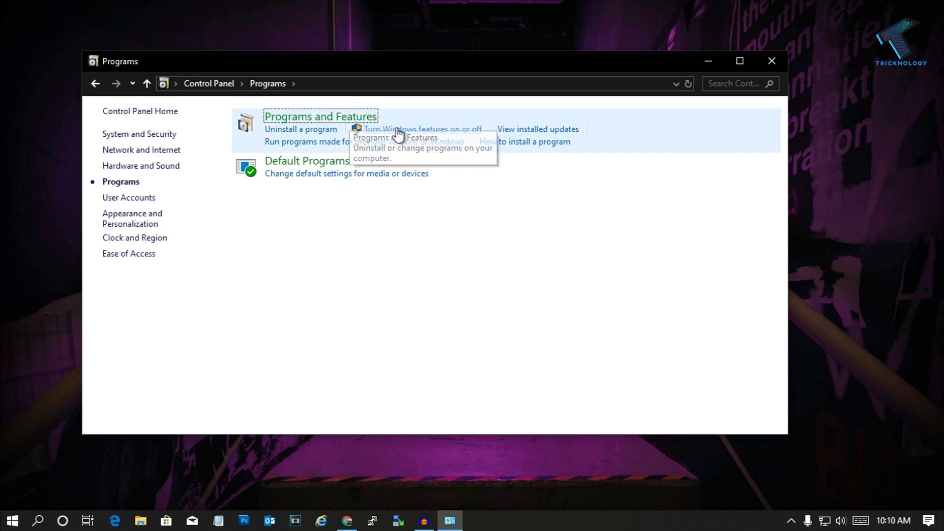
{"action": "mouse_move", "coordinate": [471, 135]}
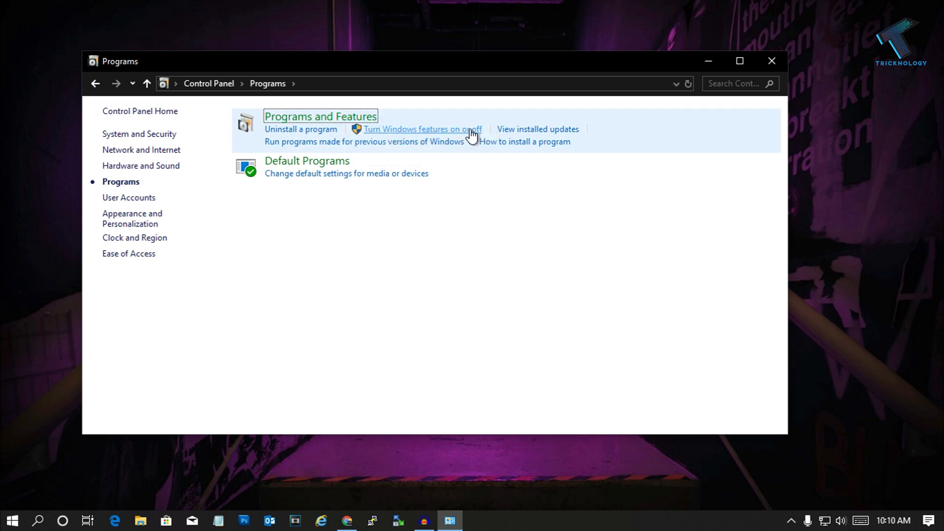
- In Windows Features, tick DirectPlay under Legacy Components and confirm with OK to begin installing
{"action": "left_click", "coordinate": [422, 129]}
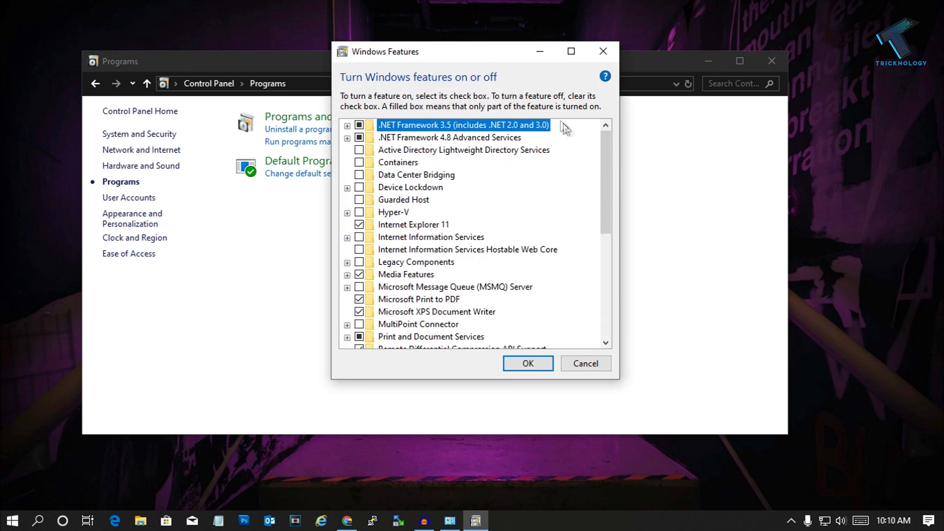
{"action": "scroll", "scroll_direction": "down", "scroll_amount": 3}
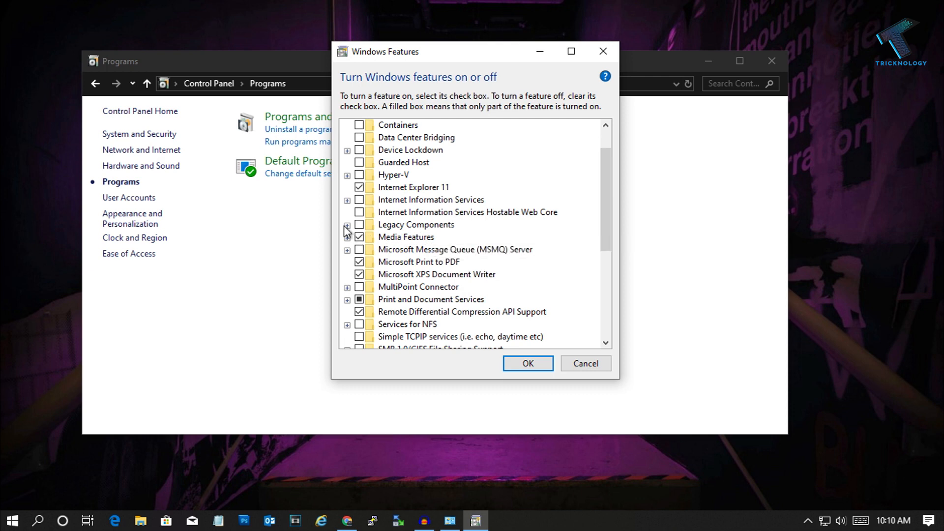
{"action": "left_click", "coordinate": [347, 225]}
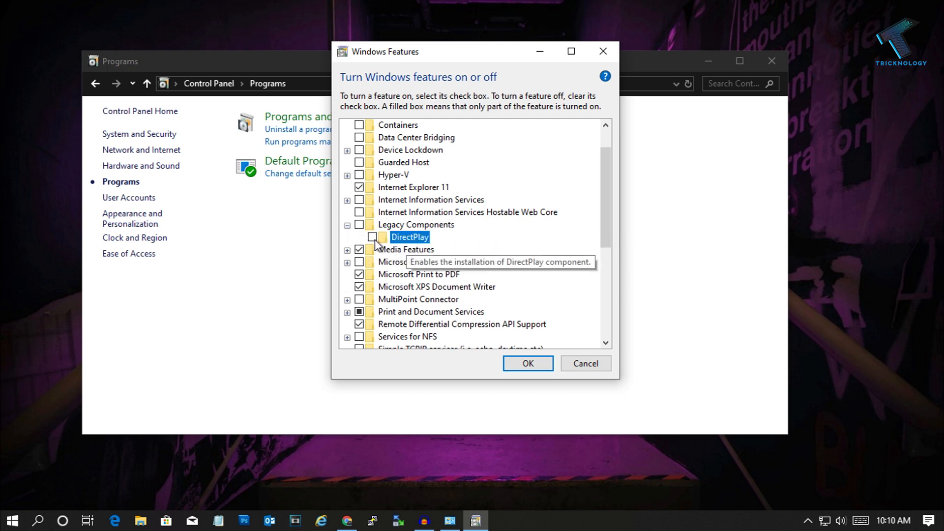
{"action": "left_click", "coordinate": [372, 237]}
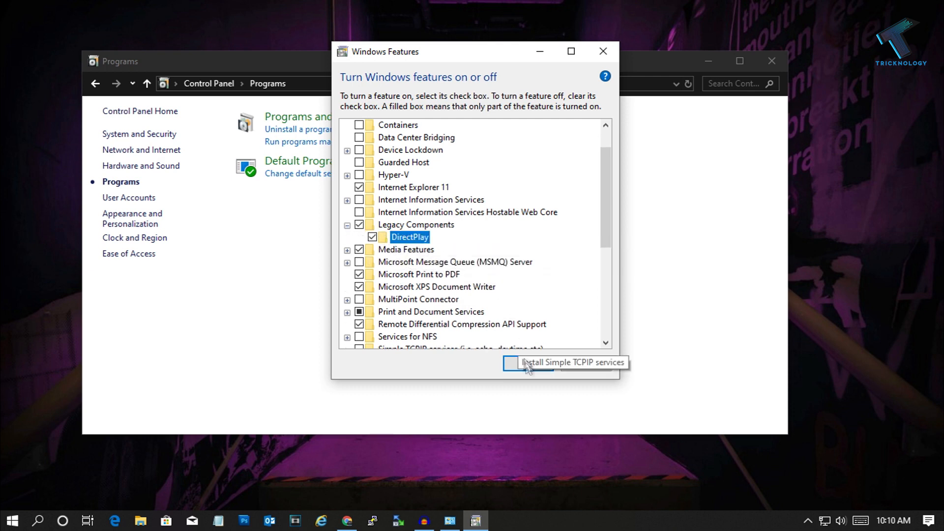
{"action": "left_click", "coordinate": [529, 363]}
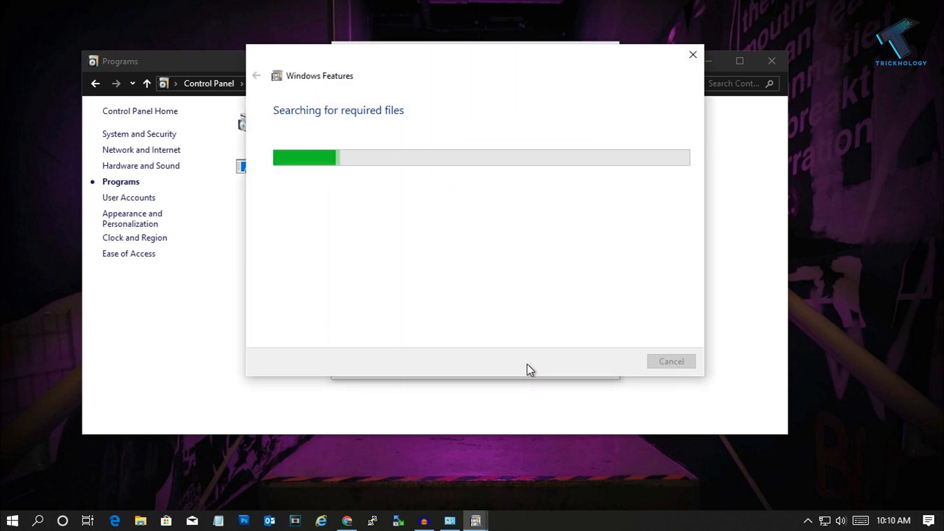